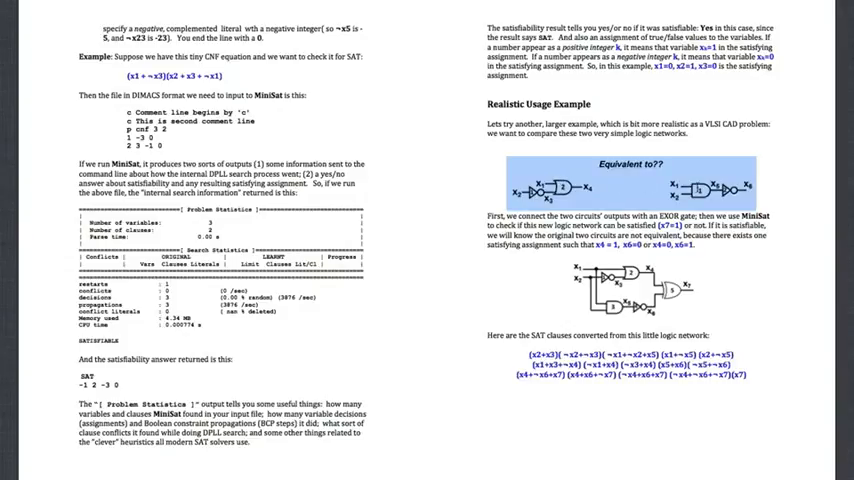
Select the DIMACS listing from 'c There are 7 variables and 15 clauses' to '7 0'
scroll("down", 3)
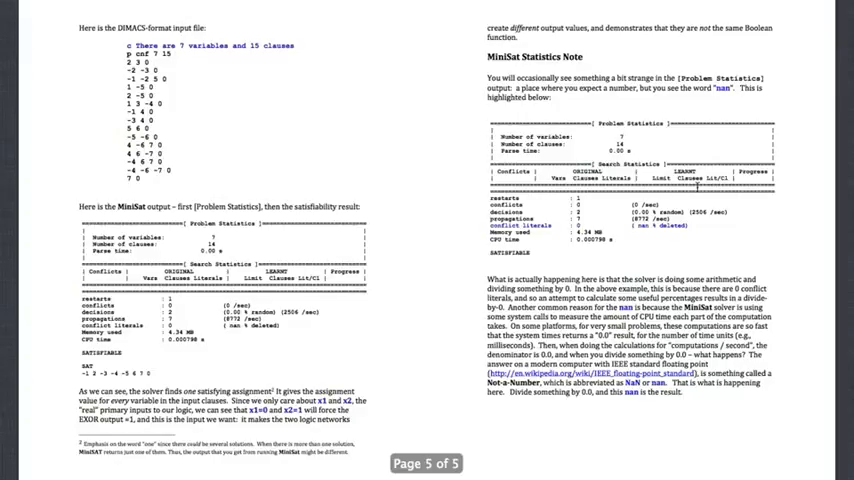
mouse_move(377, 38)
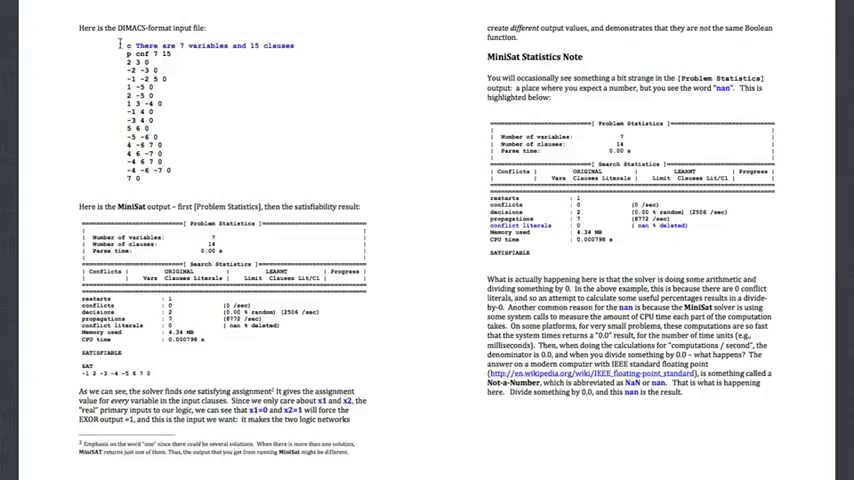
left_click_drag(120, 45, 150, 181)
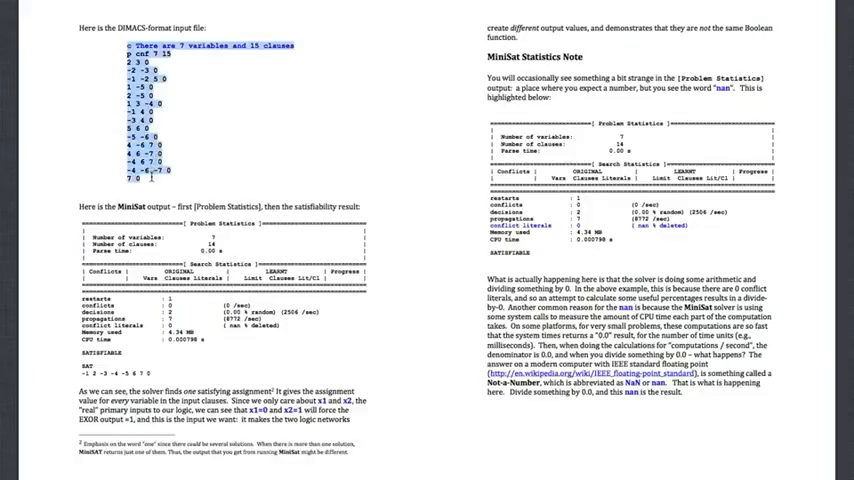
mouse_move(177, 142)
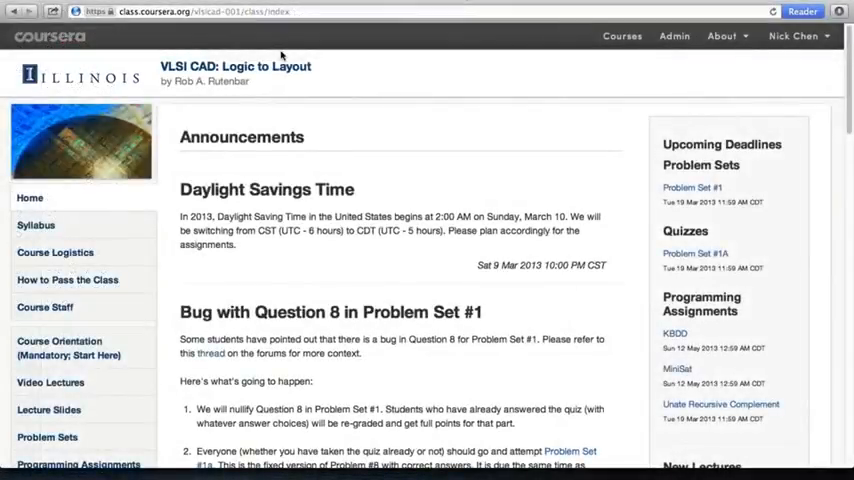
mouse_move(276, 93)
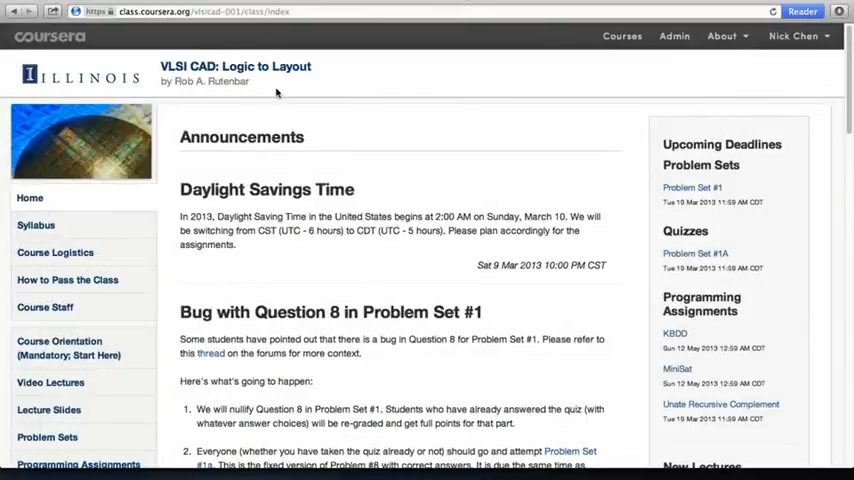
Go to Programming Assignments and collapse the Week 1 section
scroll("down", 3)
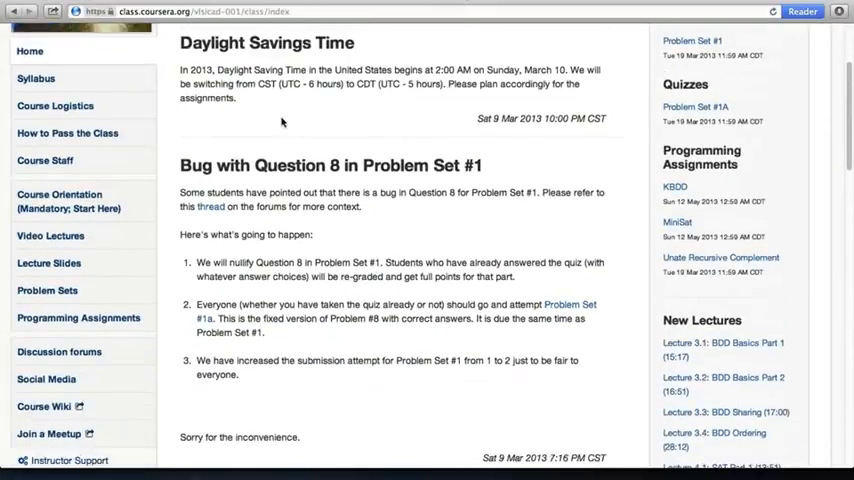
scroll("down", 3)
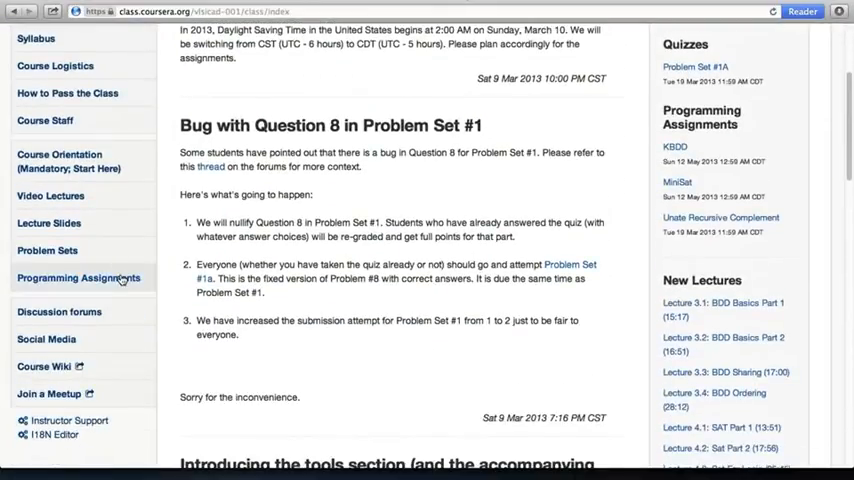
left_click(78, 278)
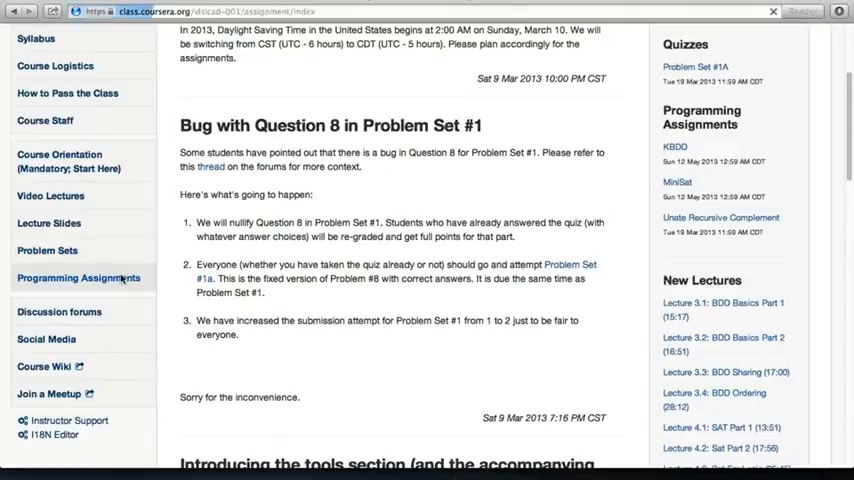
left_click(78, 278)
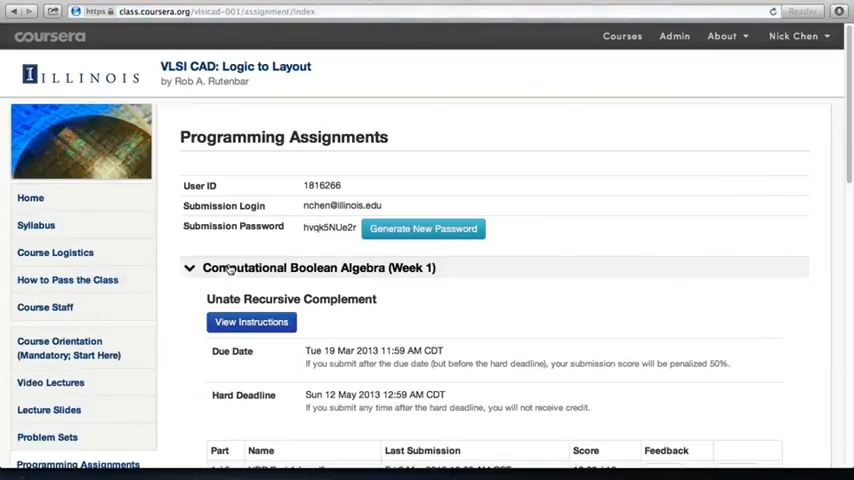
Scroll down to the unsubmitted MiniSat assignment (0/1) under Tools
scroll("down", 3)
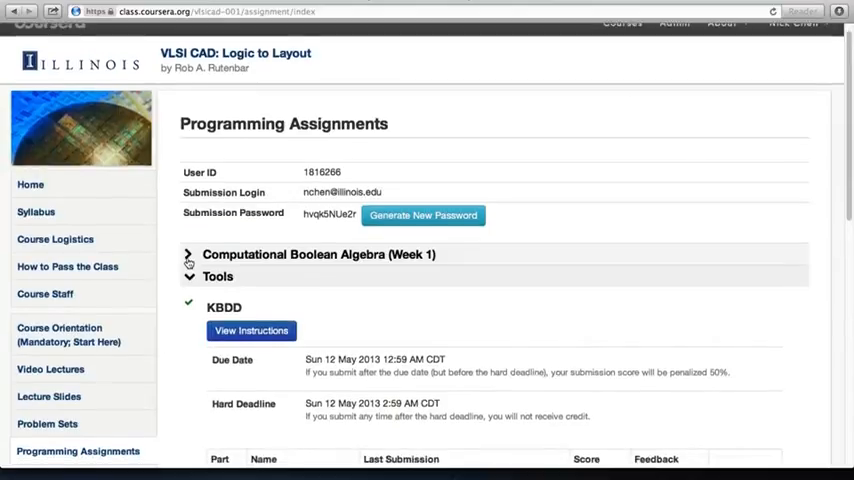
scroll("down", 3)
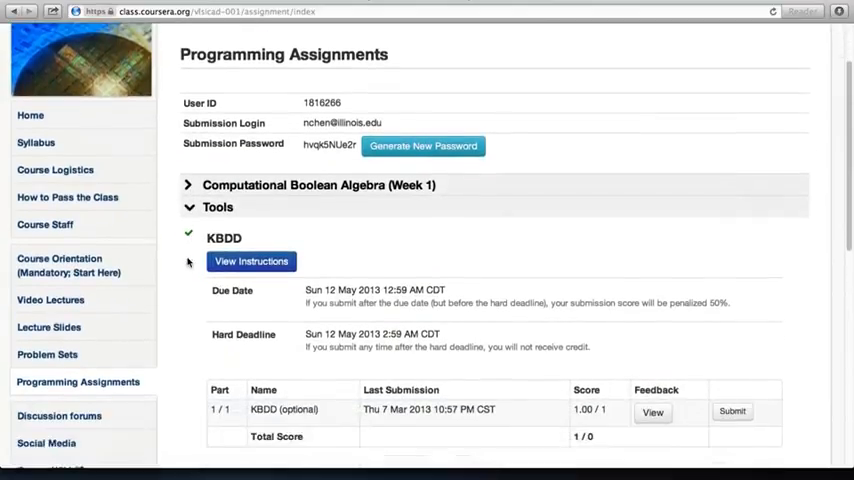
scroll("down", 3)
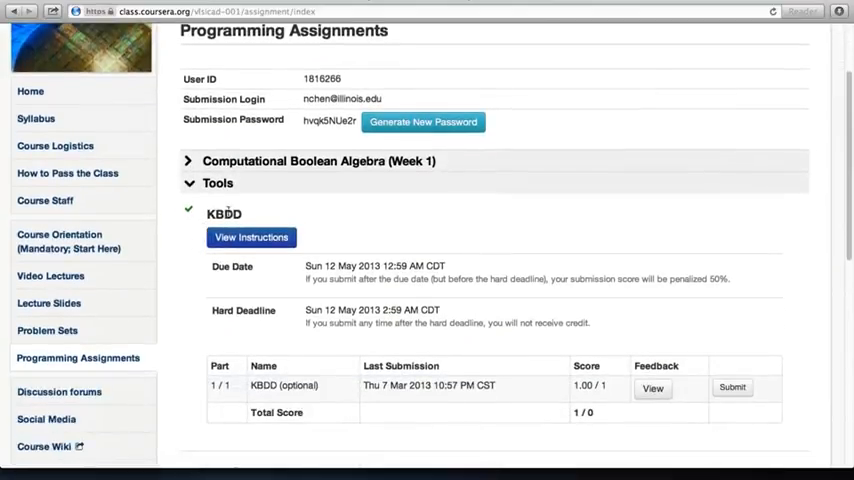
scroll("down", 3)
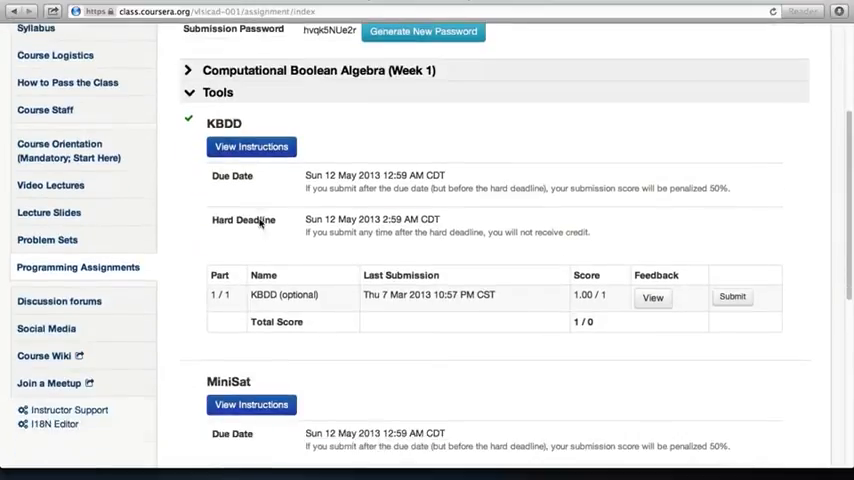
scroll("down", 3)
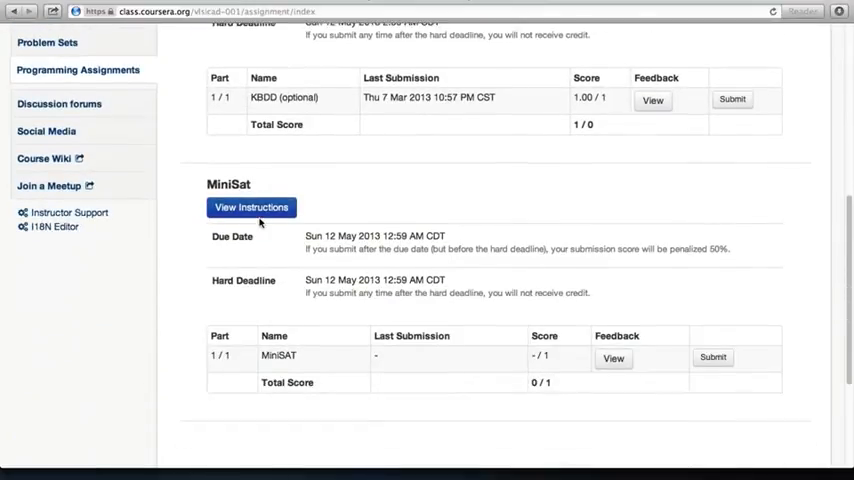
scroll("down", 3)
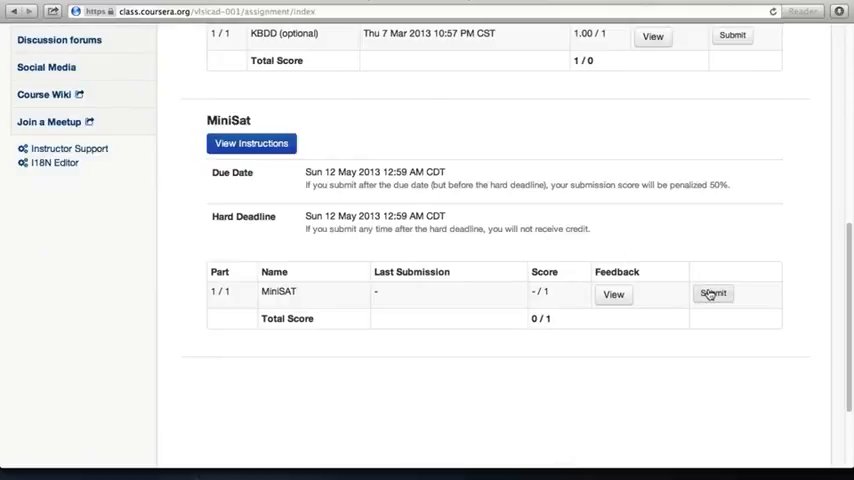
Upload Desktop/minisat_SAT.txt as the MiniSAT output submission and submit it for grading
left_click(713, 293)
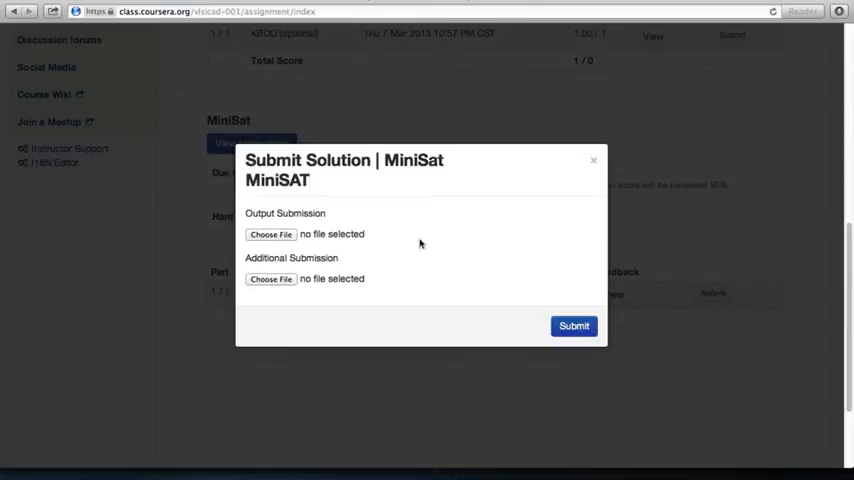
mouse_move(291, 220)
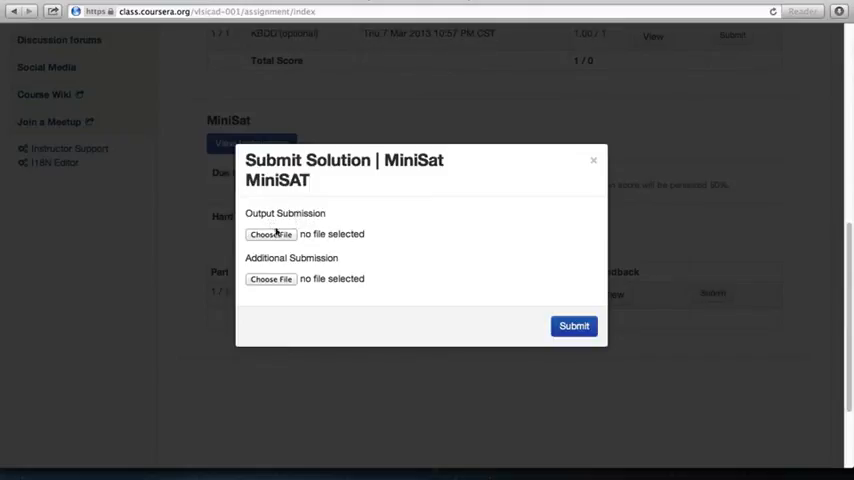
left_click(270, 234)
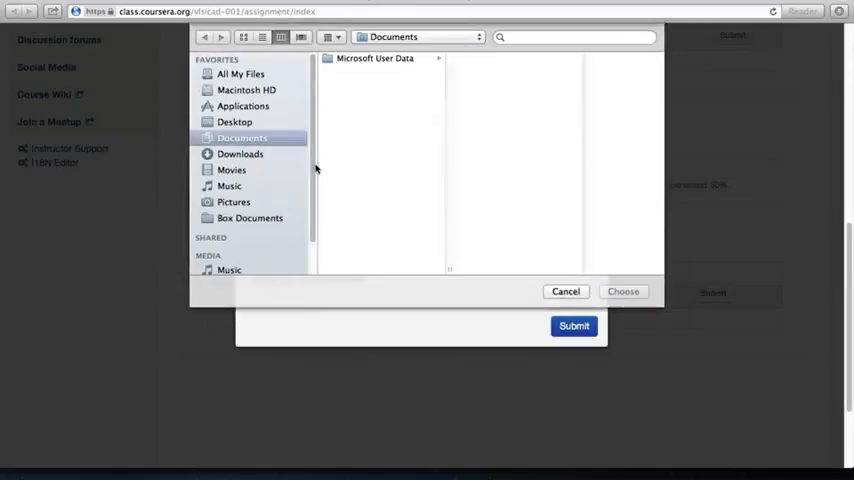
left_click(235, 121)
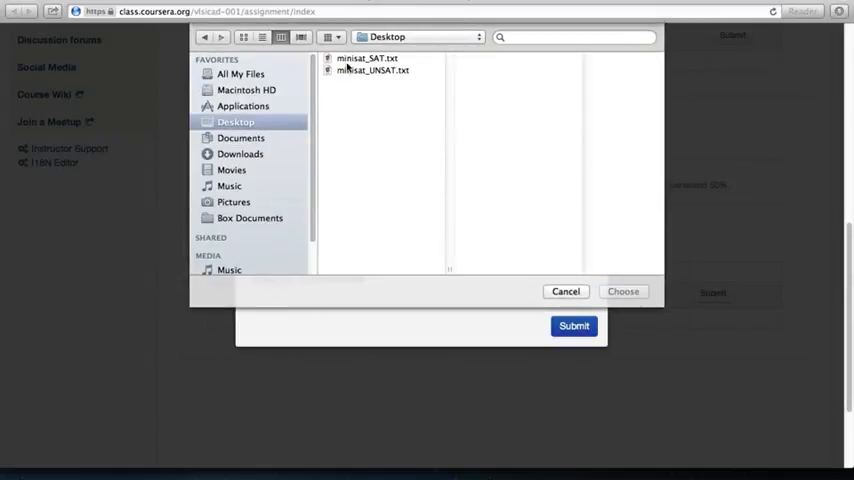
left_click(366, 57)
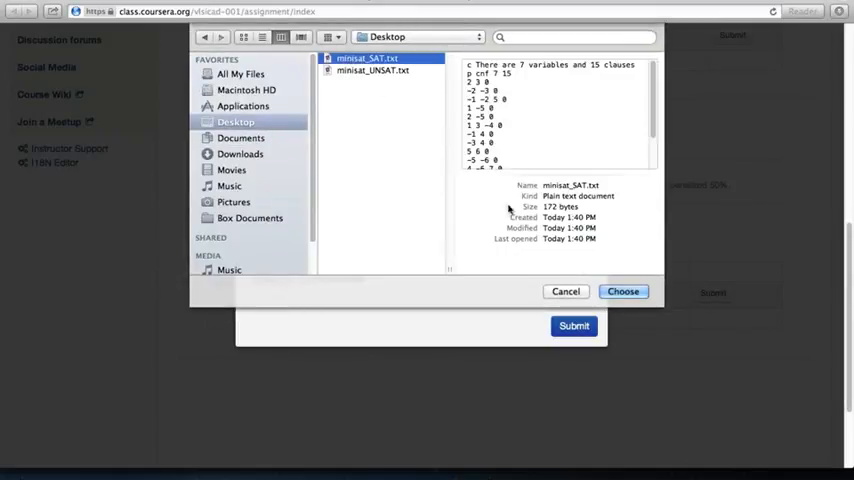
left_click(623, 291)
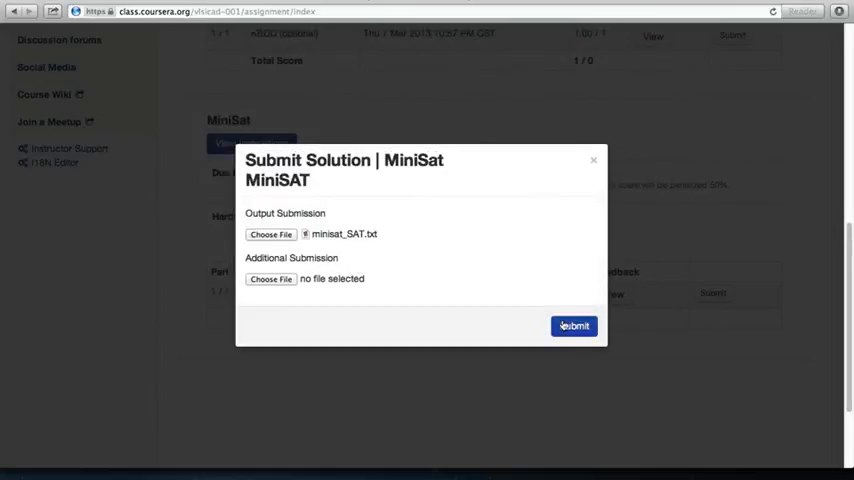
left_click(573, 325)
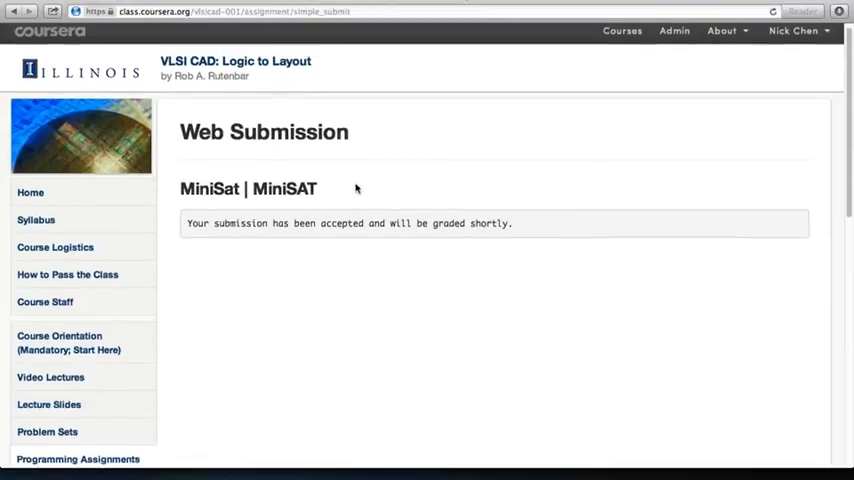
scroll("down", 3)
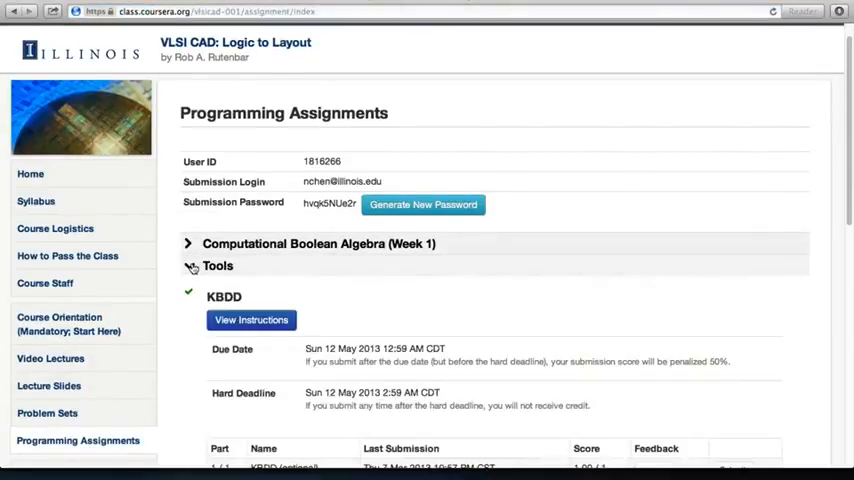
scroll("down", 3)
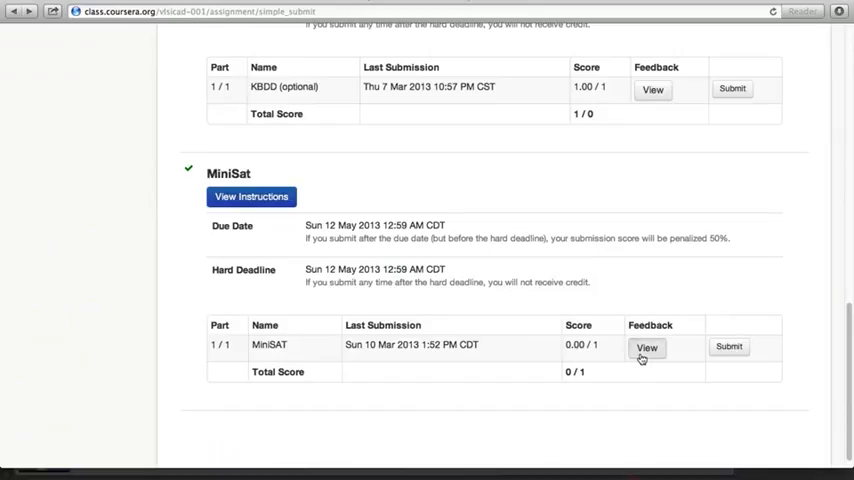
left_click(647, 347)
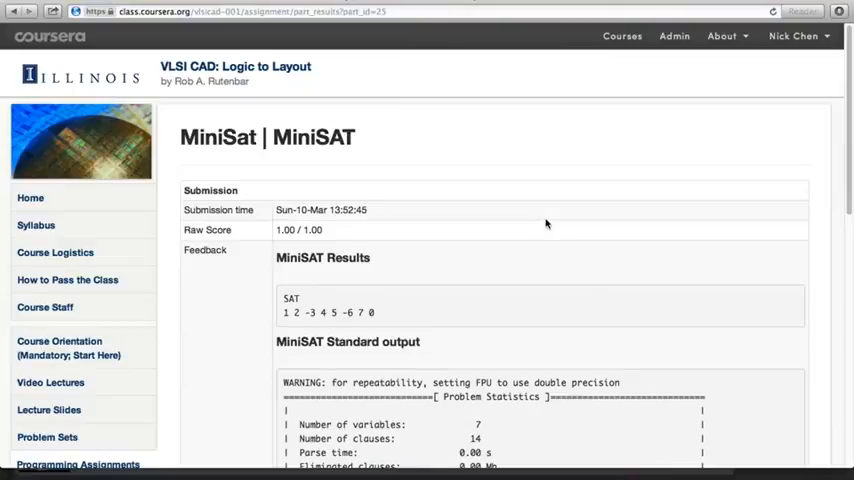
scroll("down", 3)
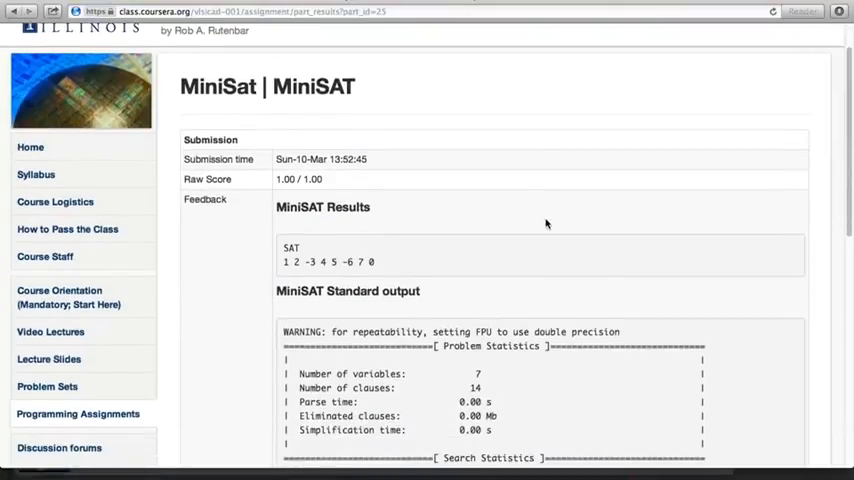
scroll("down", 3)
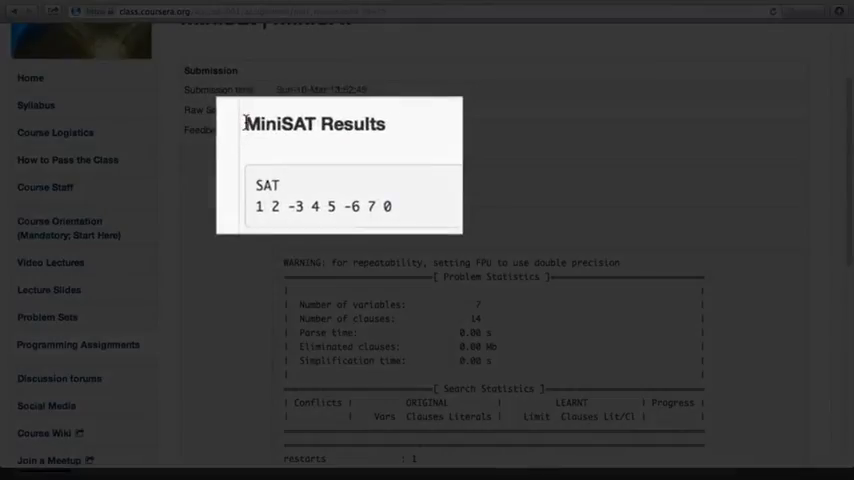
mouse_move(257, 175)
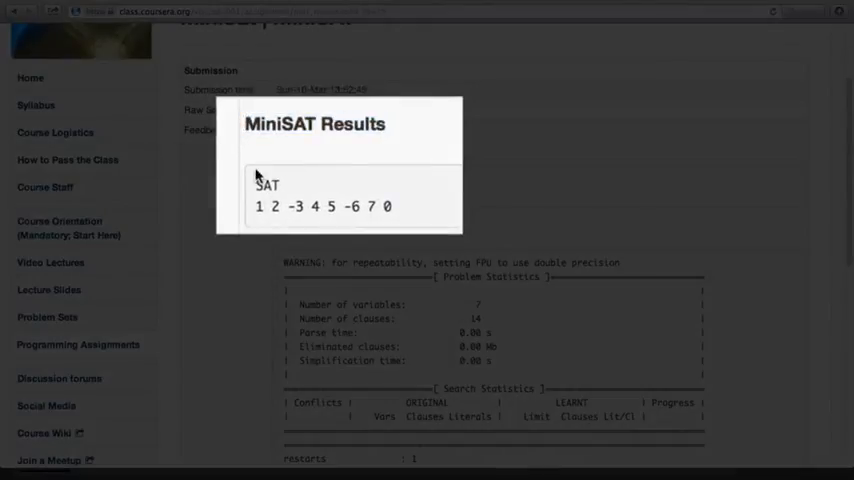
left_click_drag(256, 206, 318, 206)
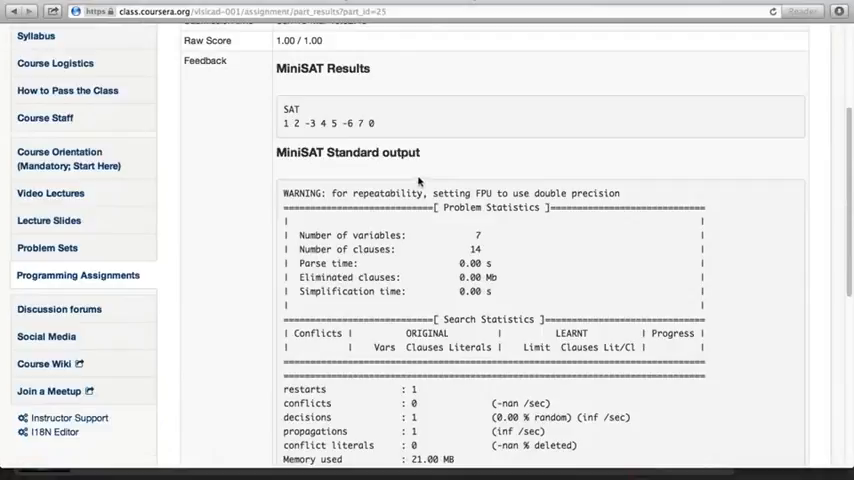
scroll("down", 3)
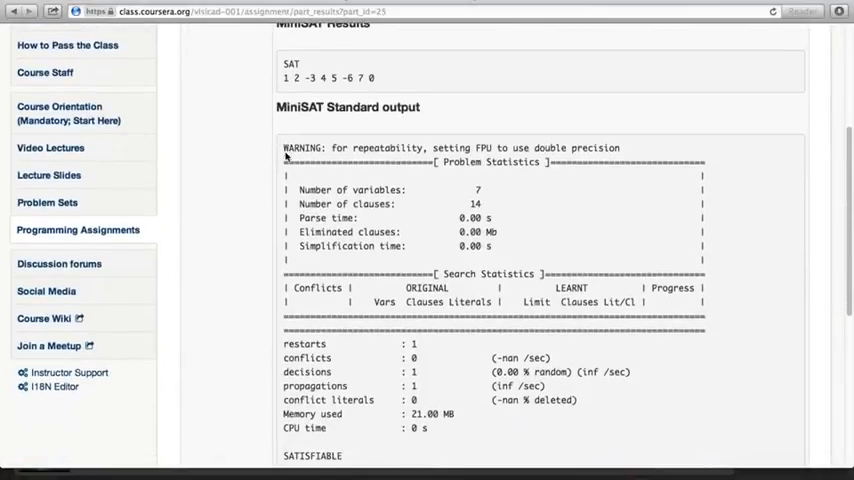
scroll("down", 3)
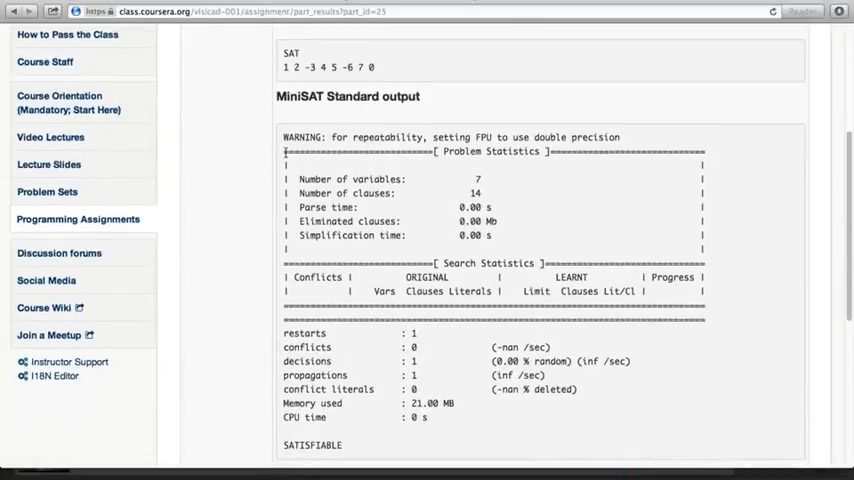
scroll("down", 3)
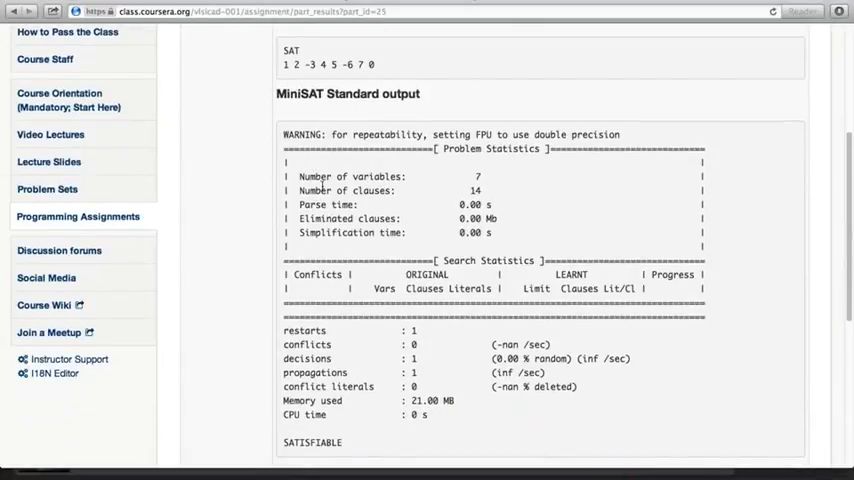
scroll("down", 3)
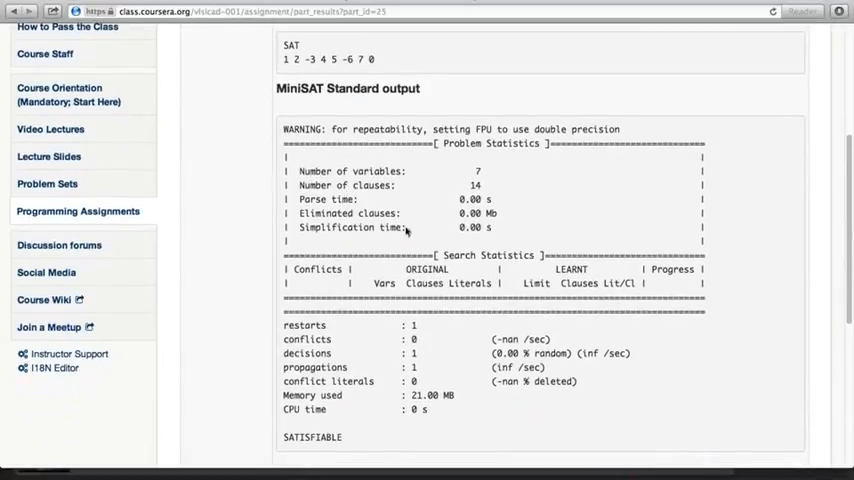
scroll("down", 3)
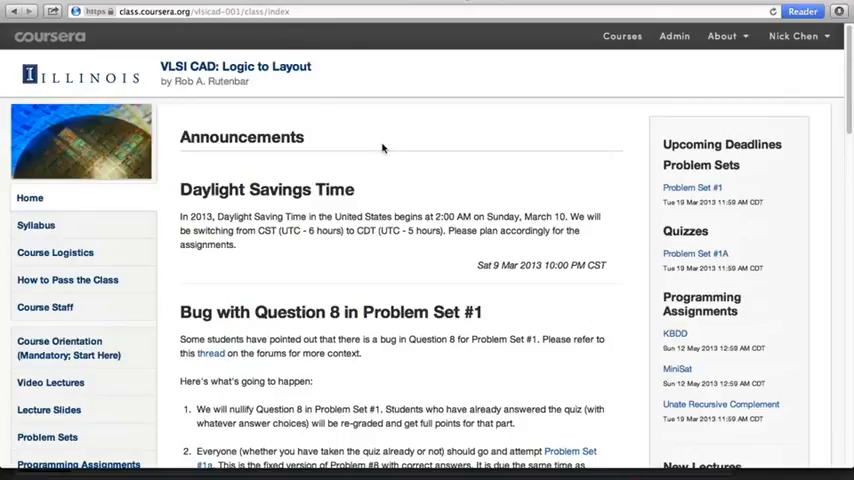
mouse_move(367, 147)
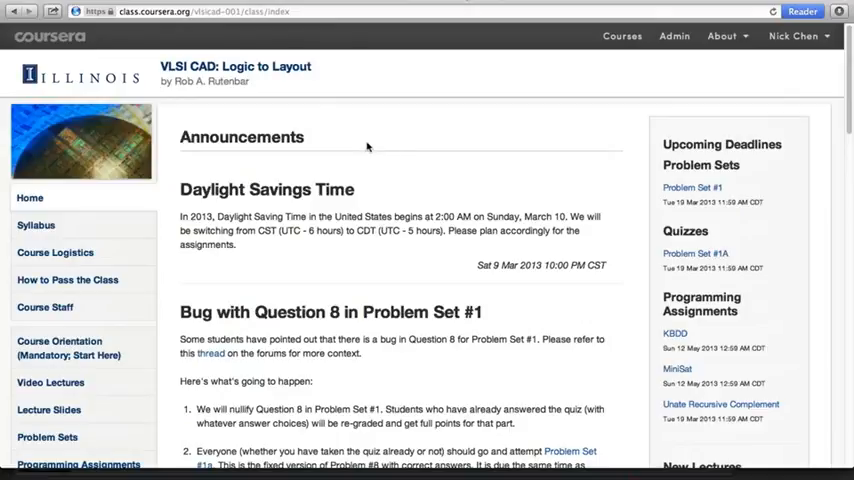
Return to Programming Assignments and scroll to MiniSat, now scored 1/1
scroll("down", 3)
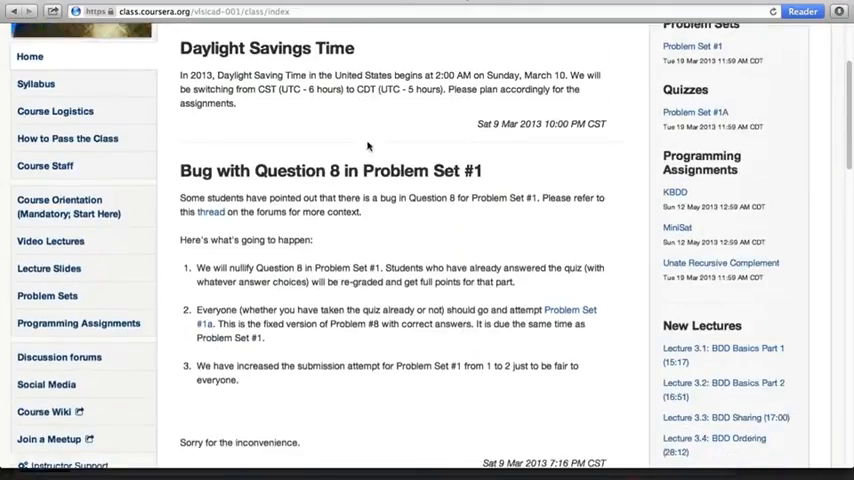
scroll("down", 3)
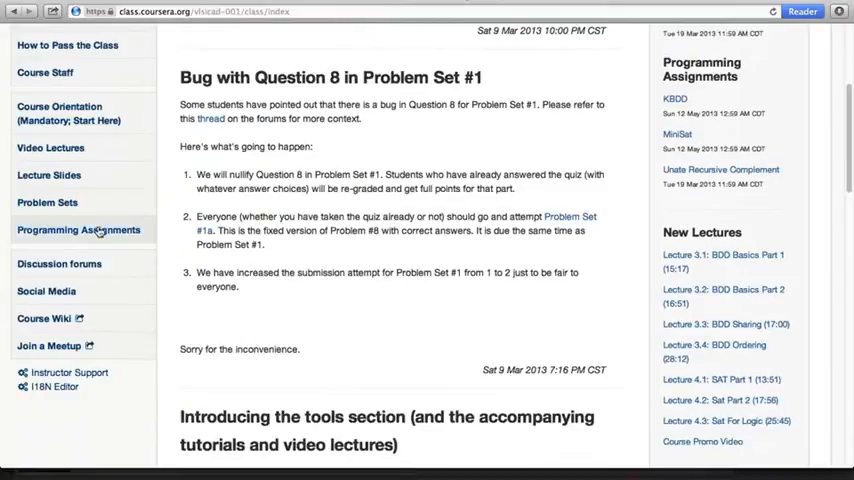
left_click(78, 230)
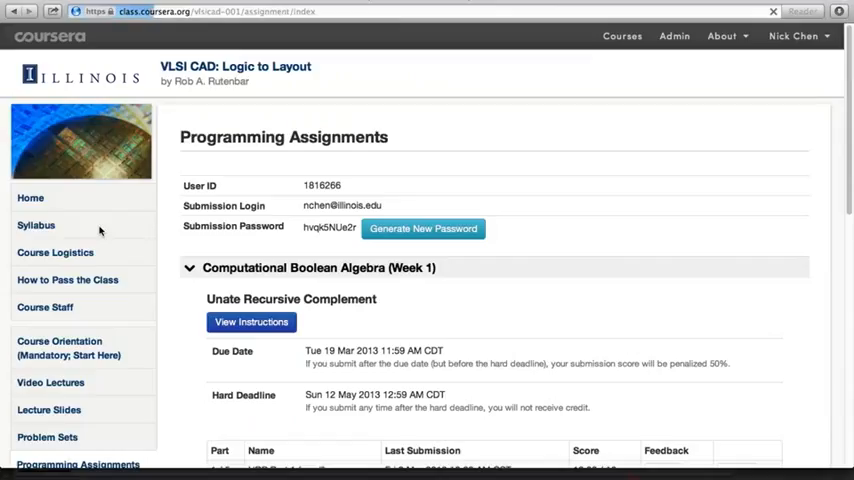
scroll("down", 3)
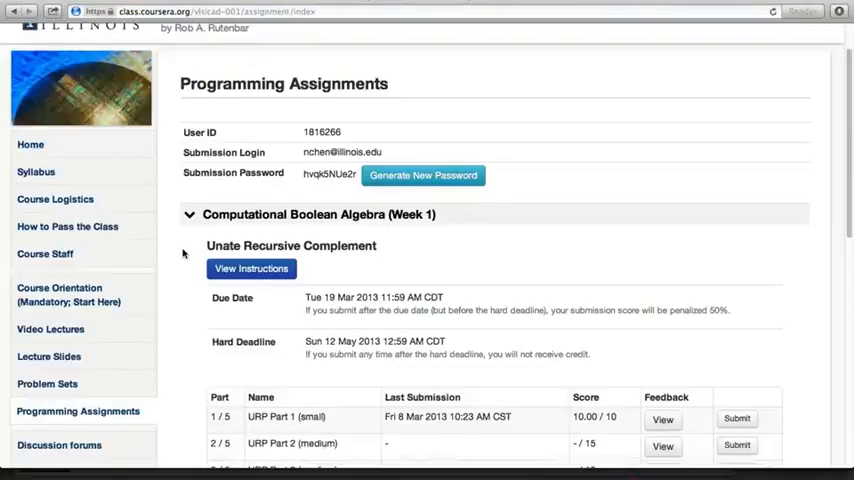
scroll("down", 3)
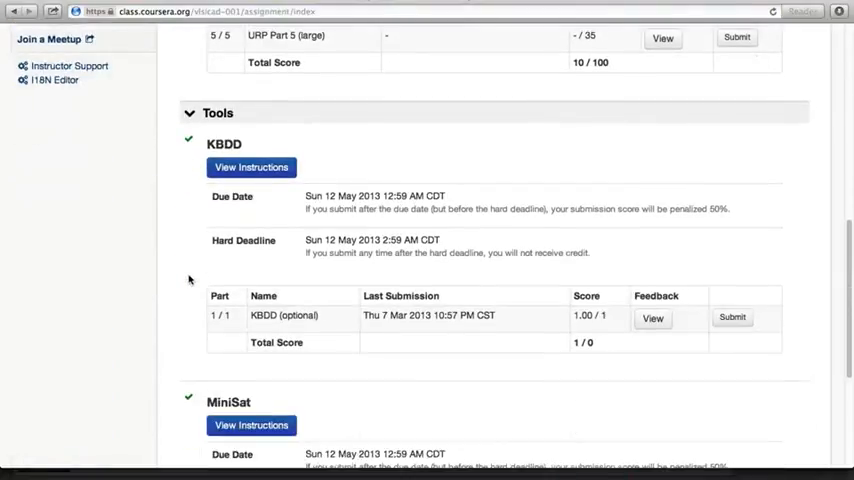
scroll("down", 3)
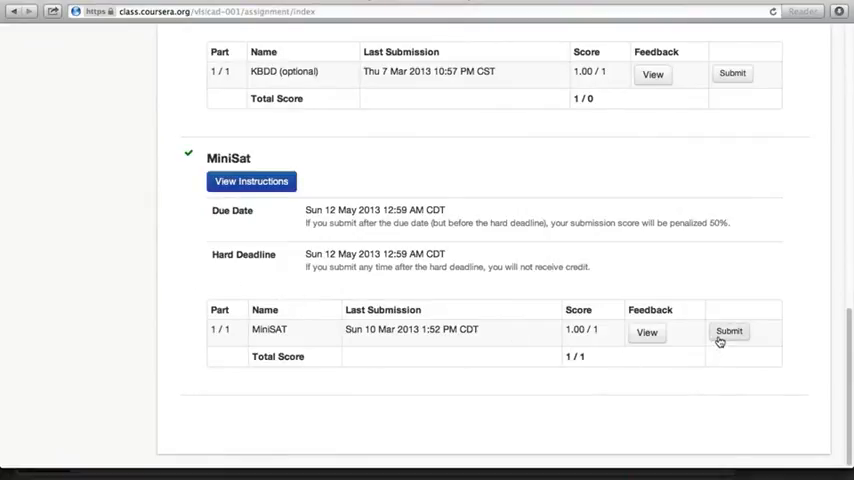
Attach minisat_UNSAT.txt to a new MiniSat submission and submit it for grading
left_click(729, 331)
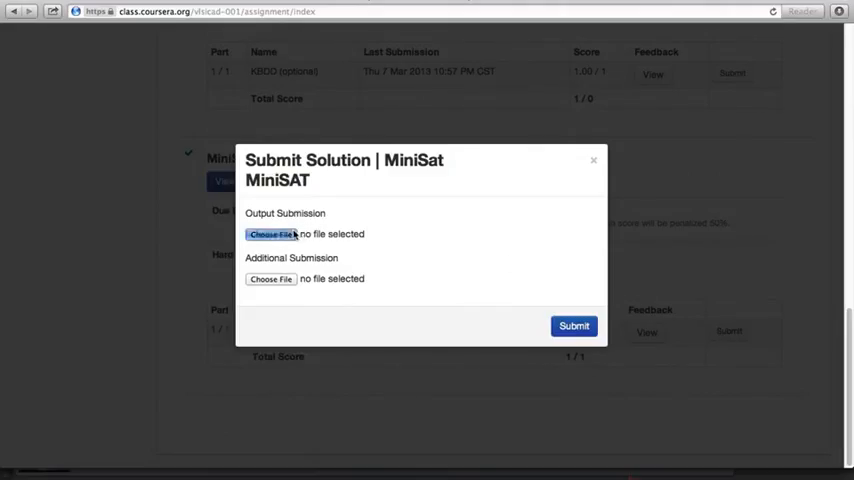
left_click(270, 234)
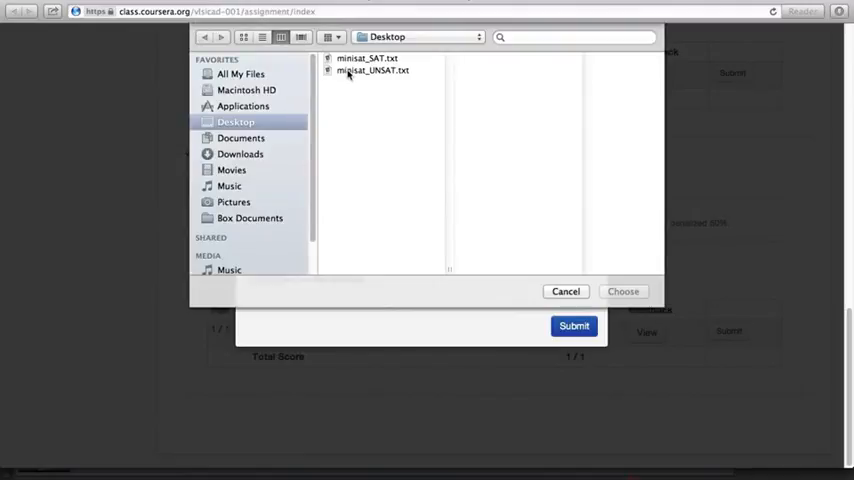
left_click(372, 70)
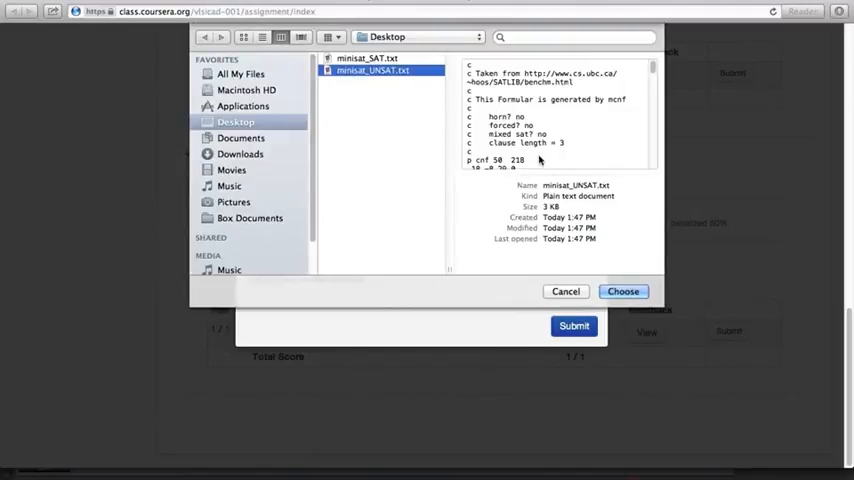
left_click(623, 291)
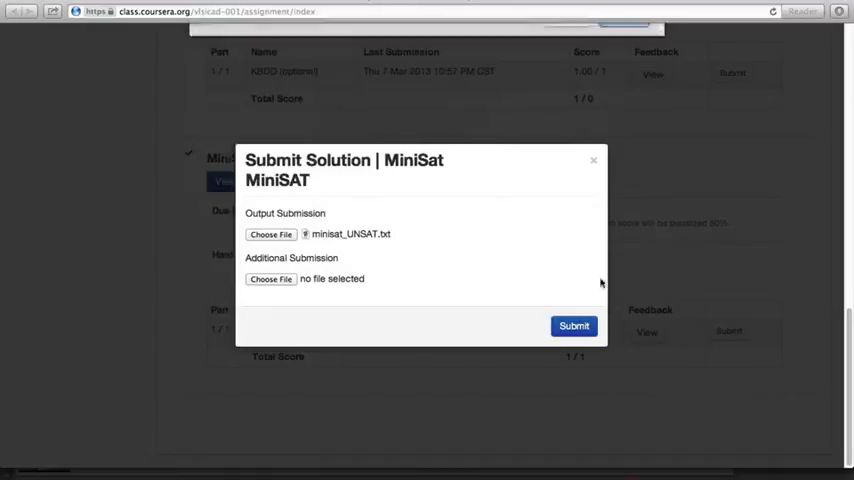
left_click(574, 325)
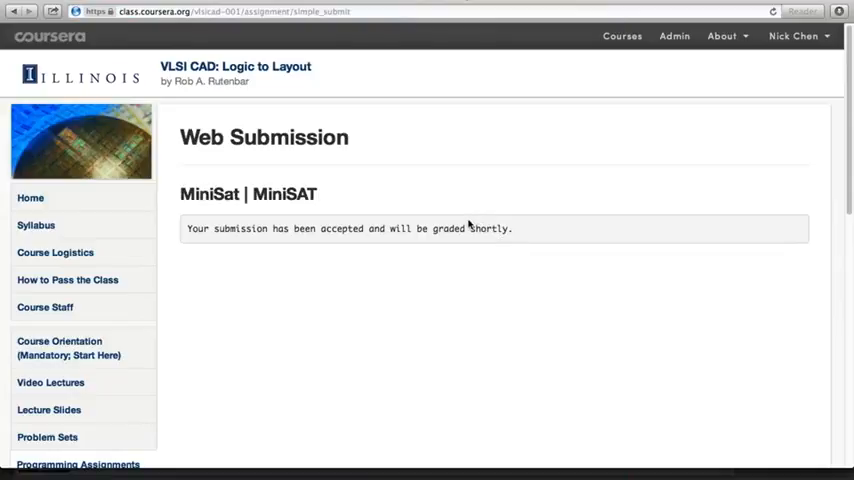
View the latest MiniSat submission's feedback showing the UNSAT result and solver statistics
scroll("down", 3)
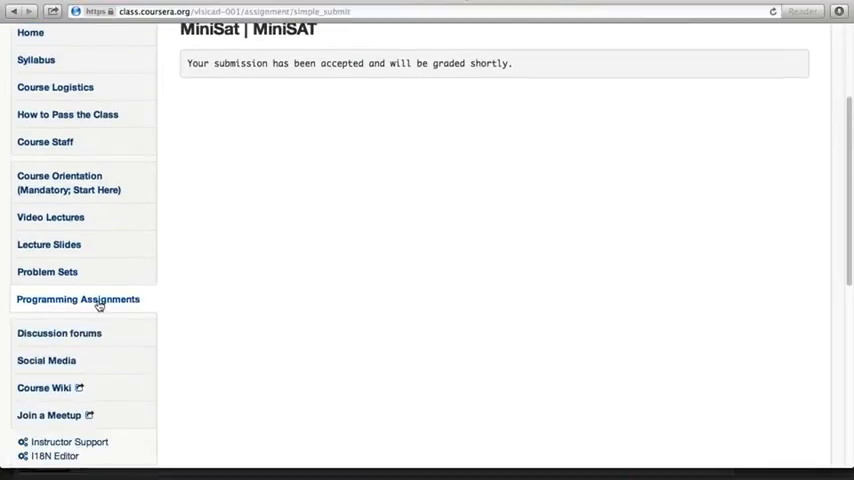
left_click(78, 299)
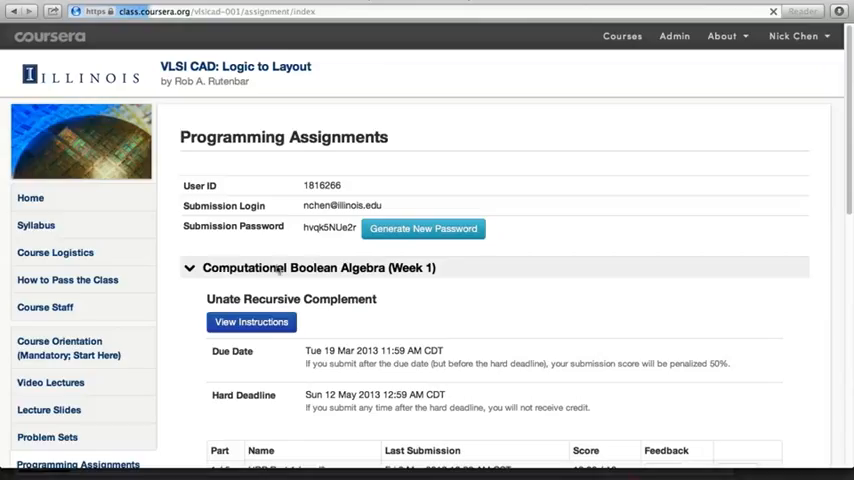
scroll("down", 3)
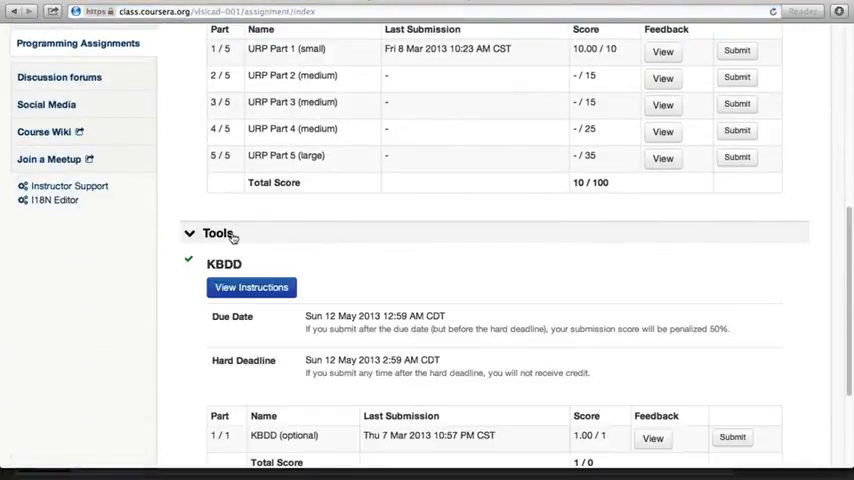
scroll("down", 3)
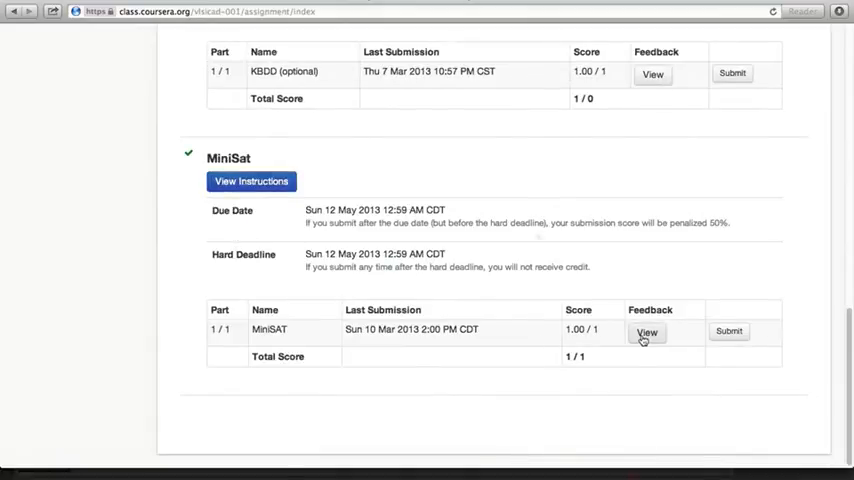
left_click(647, 333)
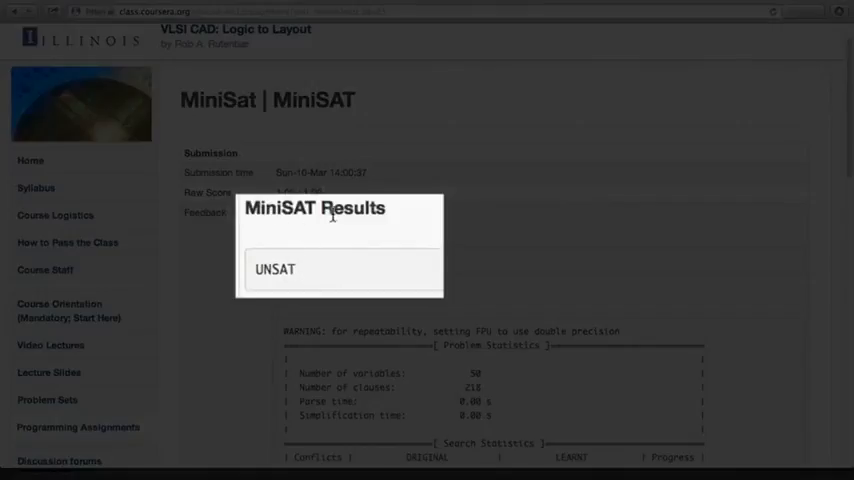
double_click(274, 269)
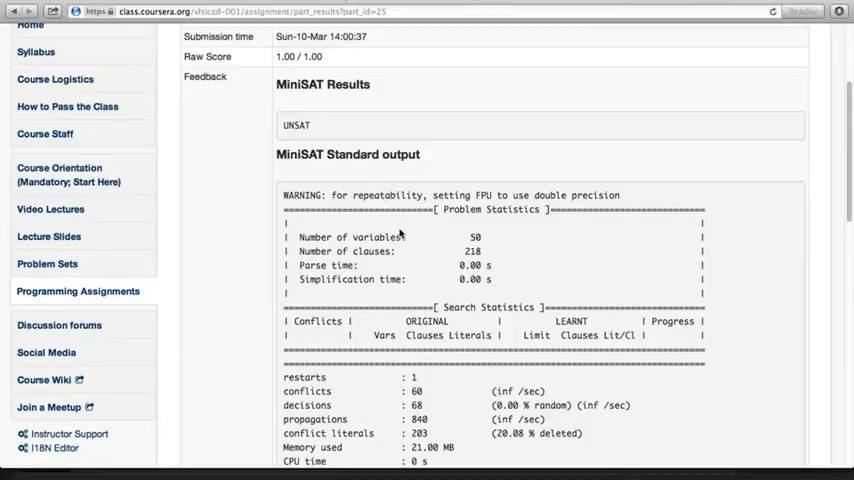
scroll("down", 3)
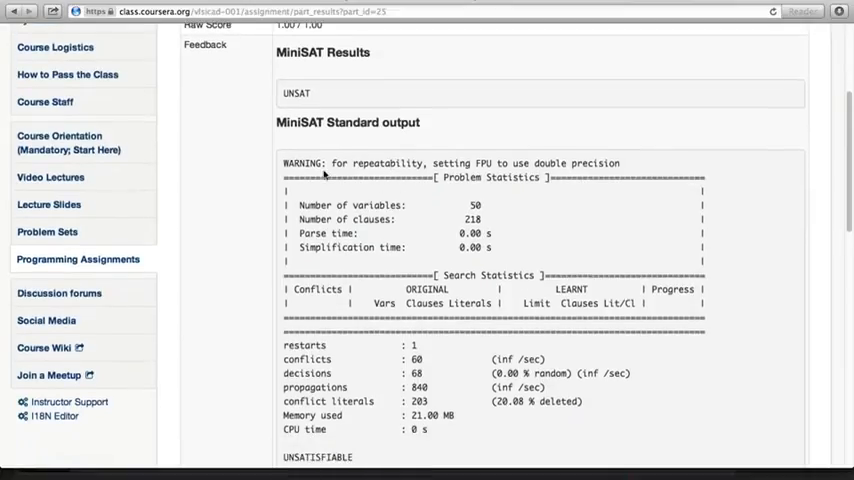
scroll("down", 3)
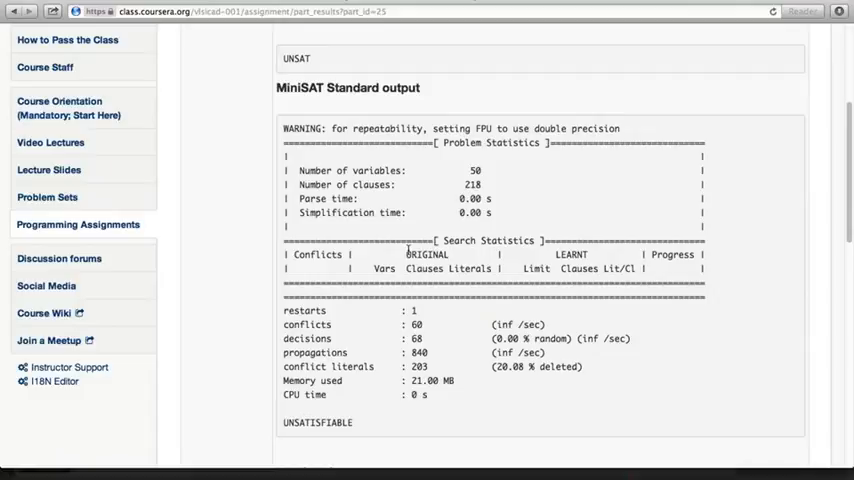
scroll("down", 3)
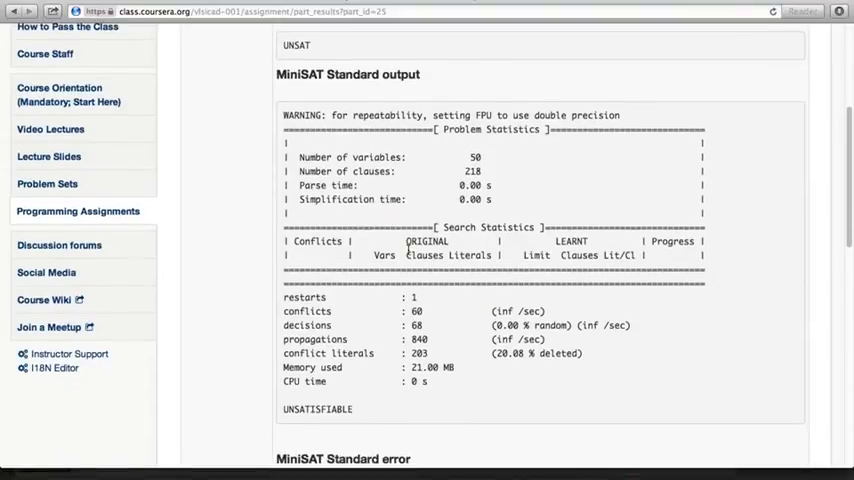
scroll("down", 3)
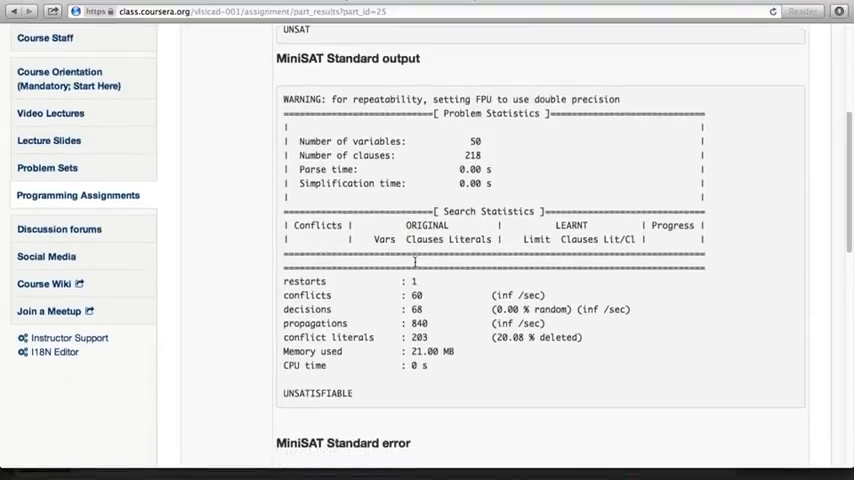
scroll("down", 3)
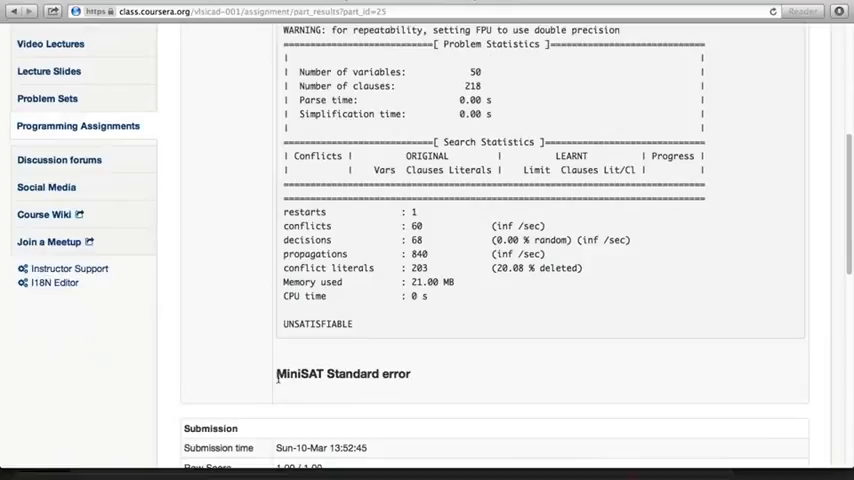